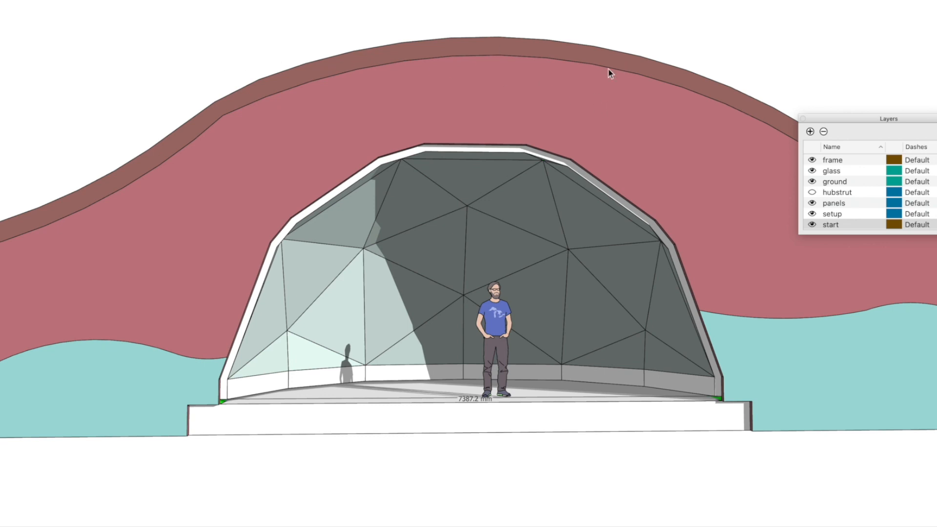
pyautogui.moveTo(15, 472)
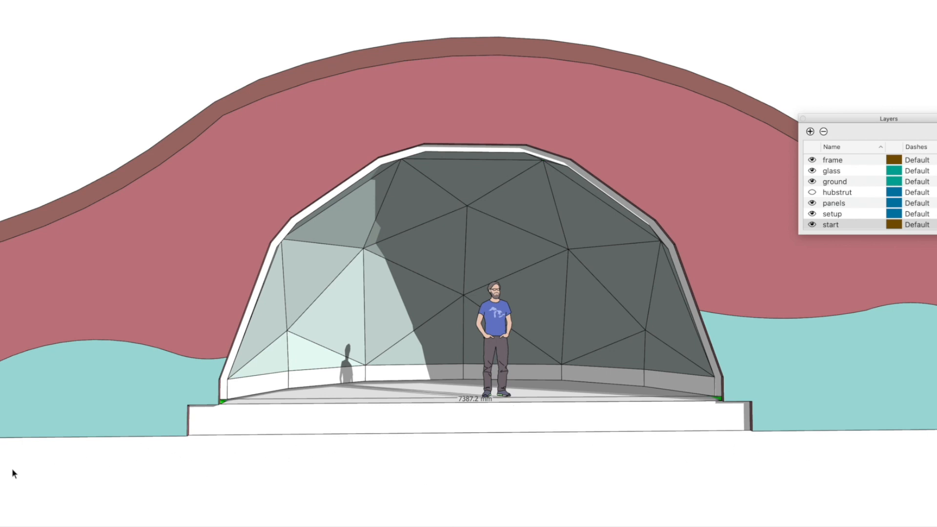
pyautogui.moveTo(639, 451)
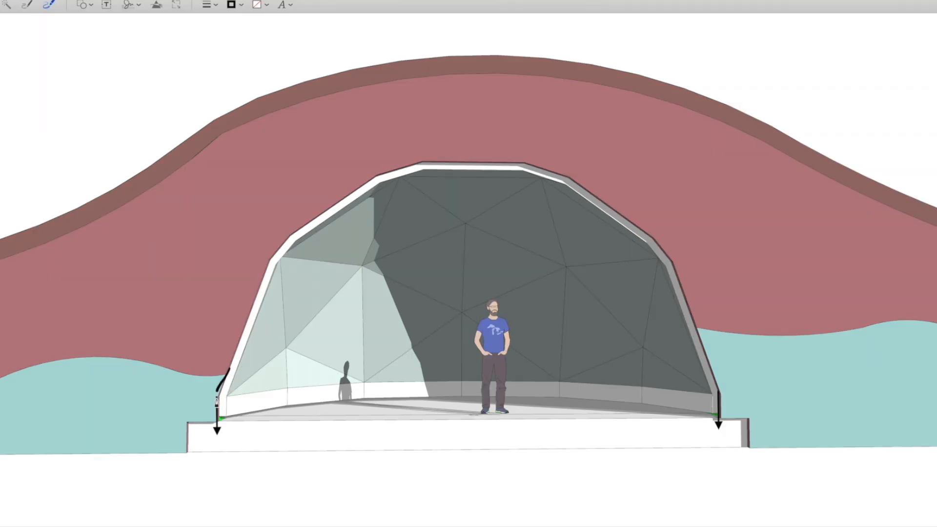
# - Sketch a freehand membrane line down the left footing, beneath the slab, and up over the dome
pyautogui.moveTo(220, 394); pyautogui.dragTo(217, 457)
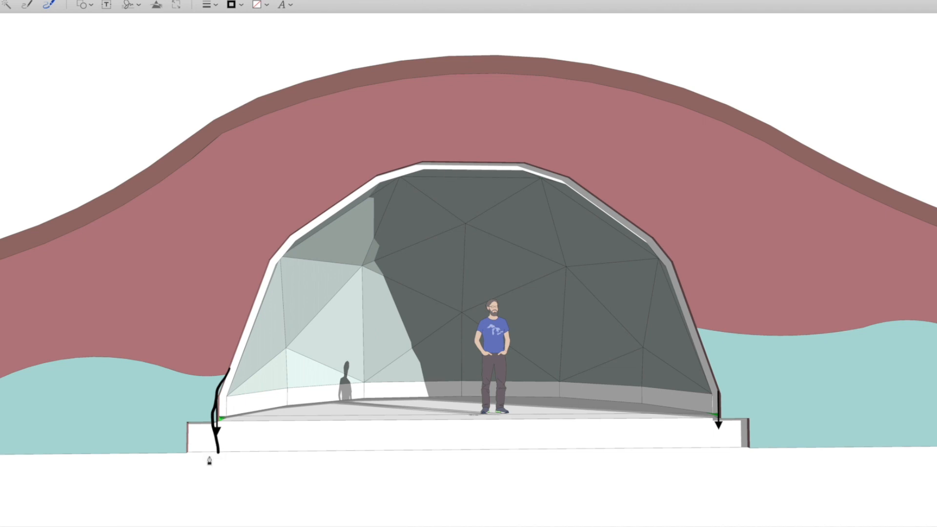
pyautogui.moveTo(217, 450); pyautogui.dragTo(606, 444)
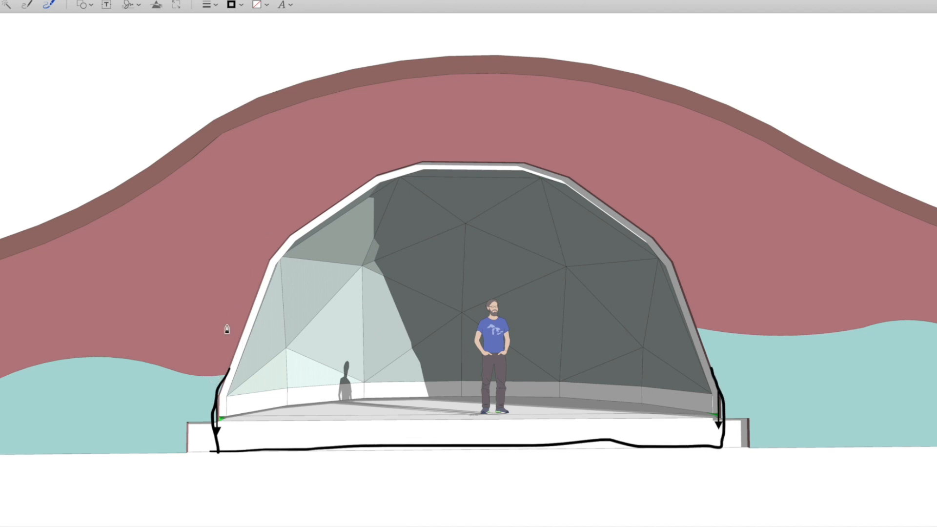
pyautogui.moveTo(206, 380); pyautogui.dragTo(263, 218)
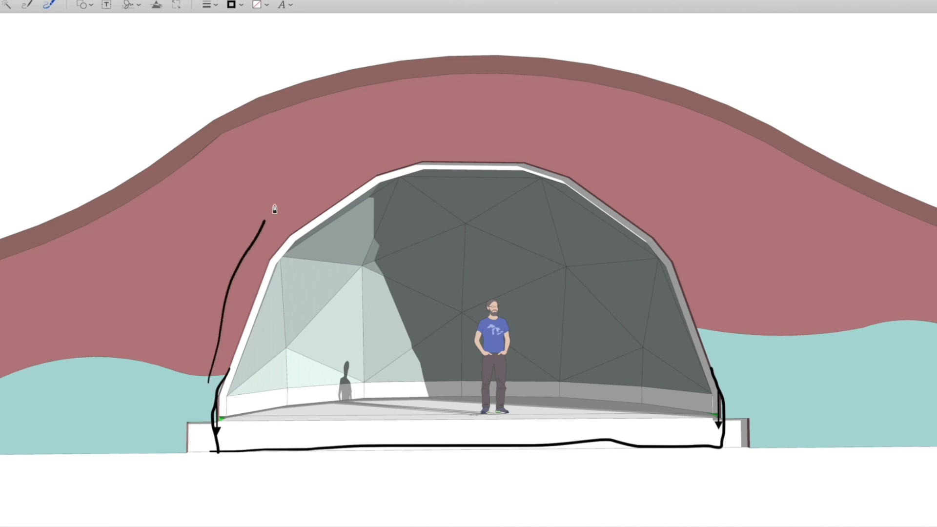
pyautogui.moveTo(275, 212); pyautogui.dragTo(735, 334)
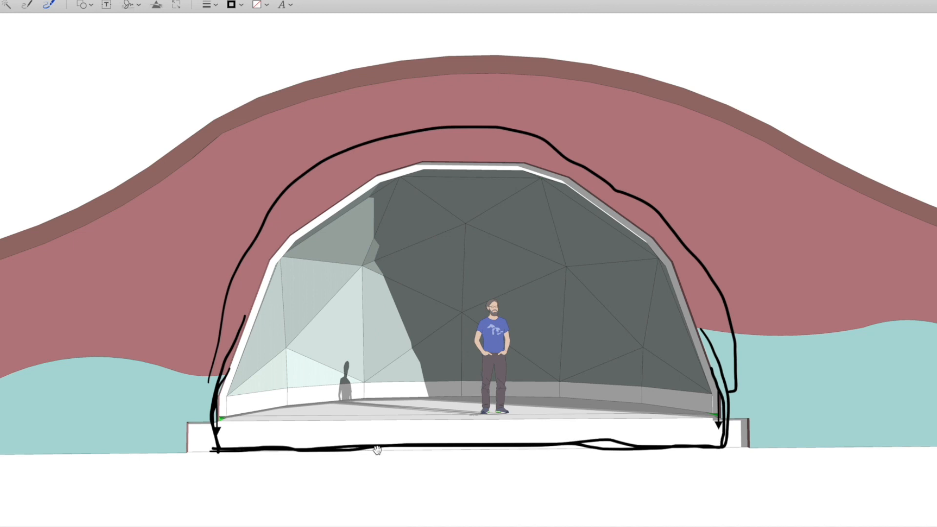
pyautogui.moveTo(797, 366)
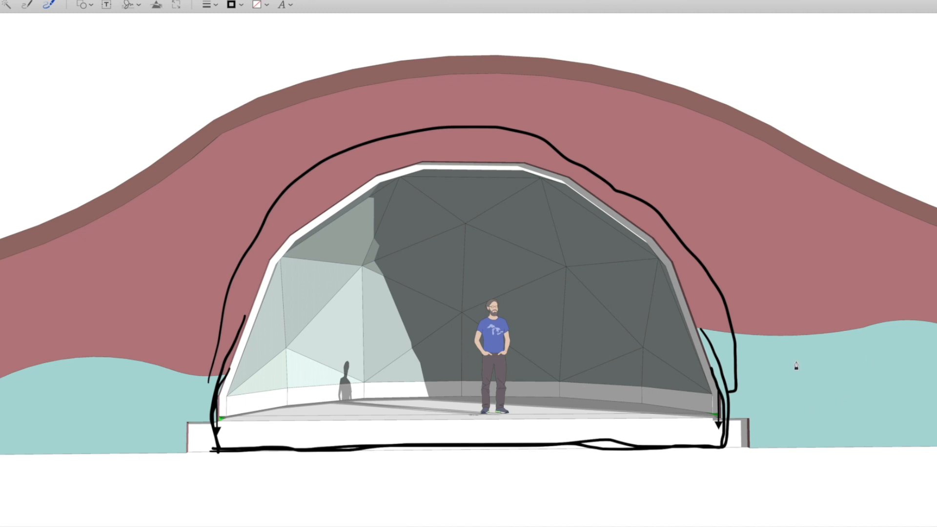
pyautogui.moveTo(773, 143)
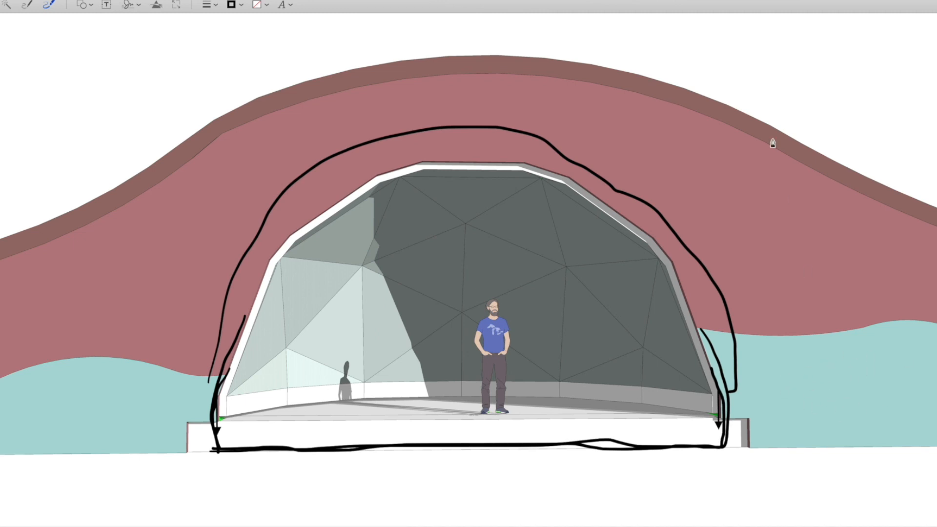
pyautogui.moveTo(276, 422)
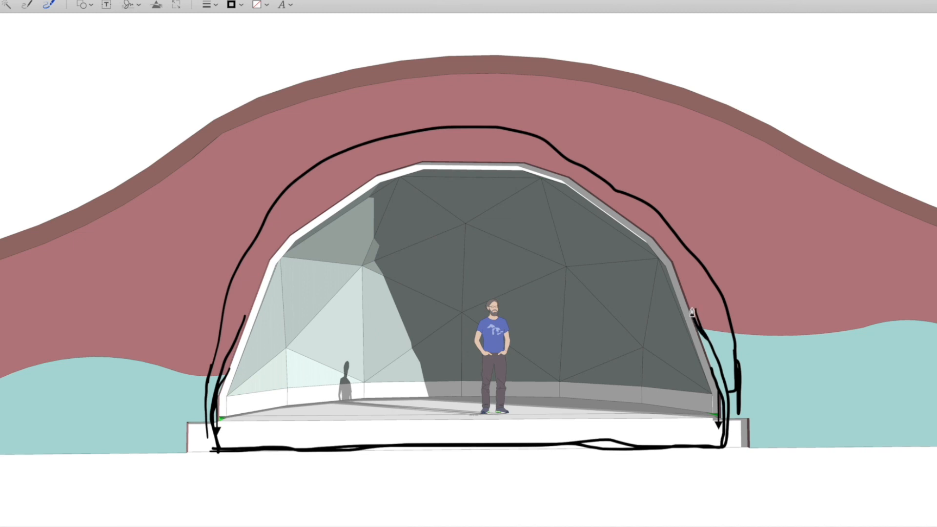
pyautogui.moveTo(181, 331)
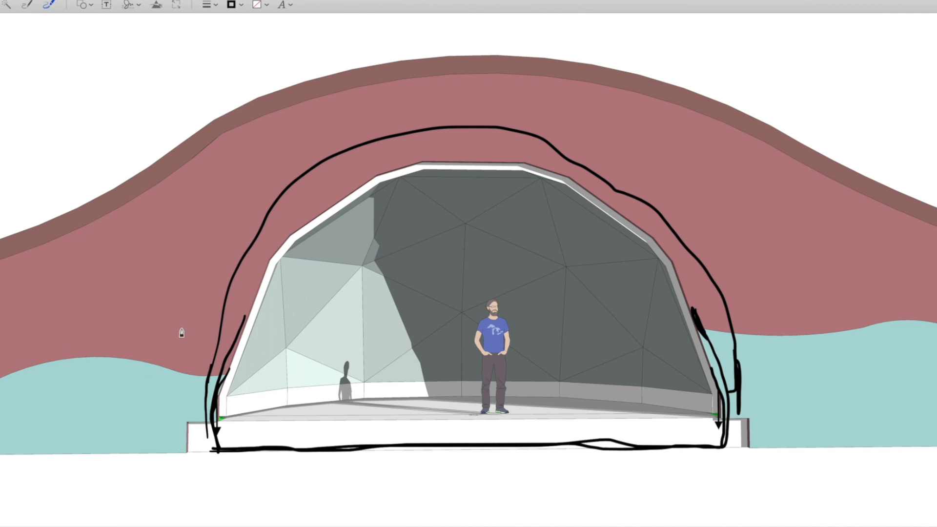
pyautogui.moveTo(321, 261)
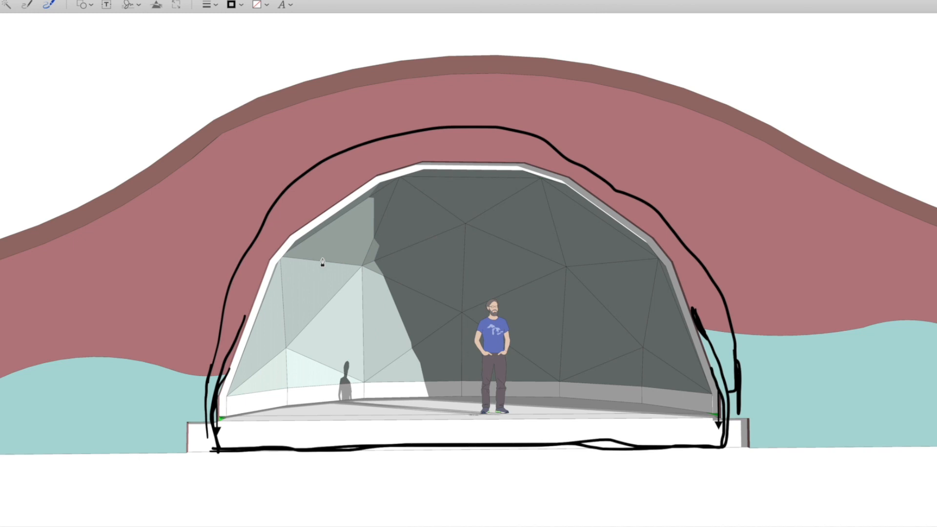
pyautogui.moveTo(767, 411)
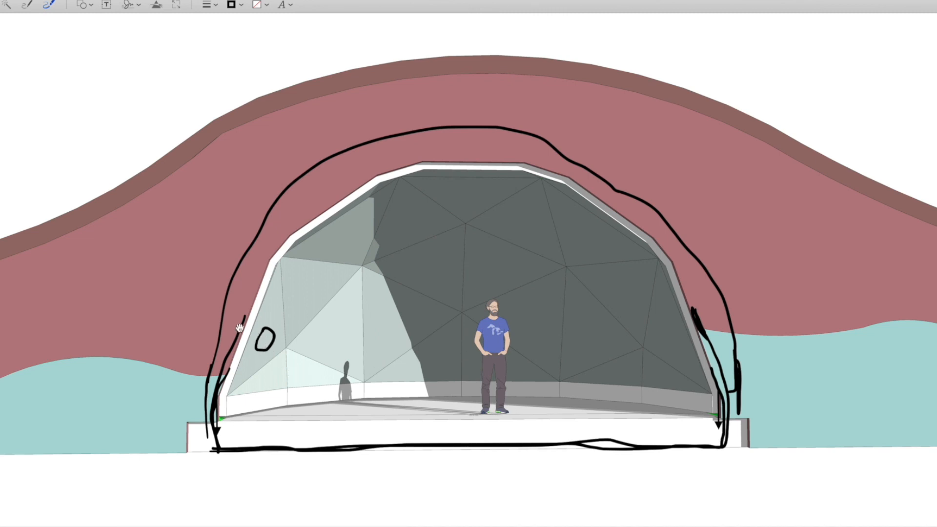
pyautogui.moveTo(498, 399)
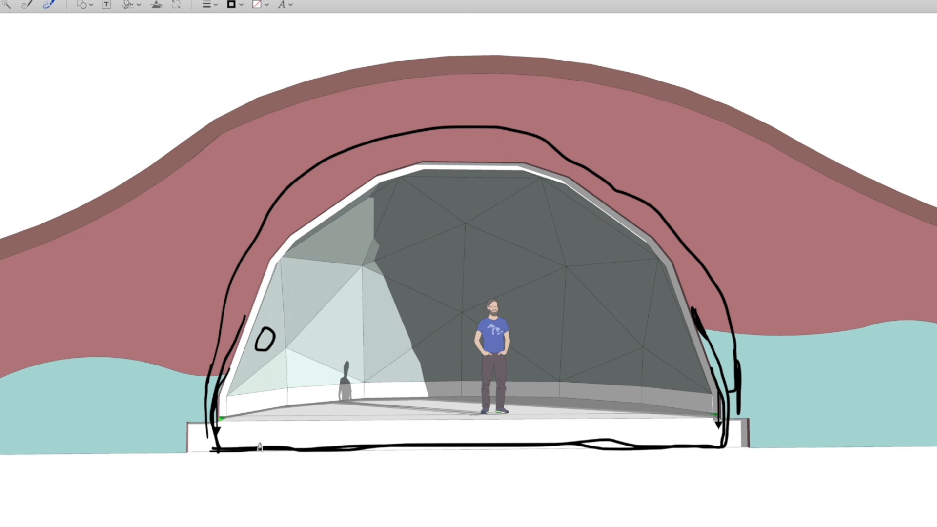
pyautogui.moveTo(471, 472)
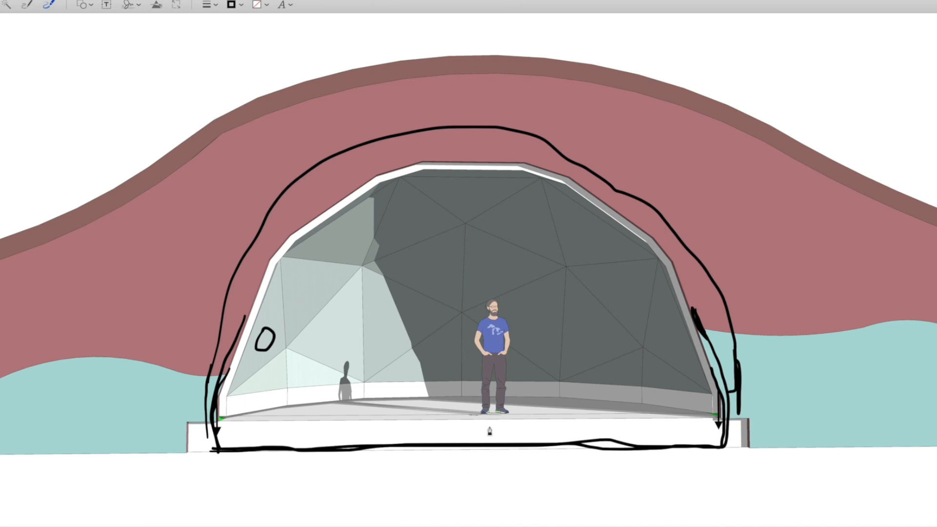
pyautogui.moveTo(436, 262)
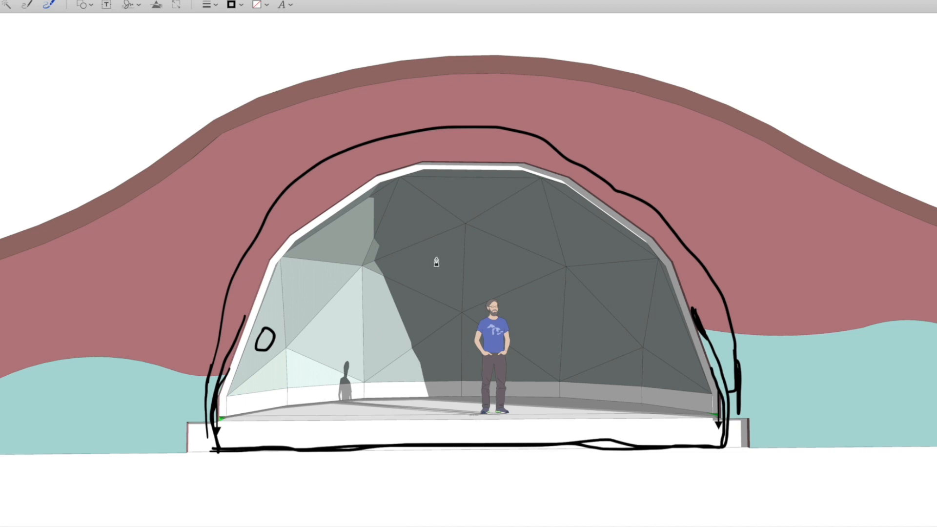
pyautogui.moveTo(496, 250)
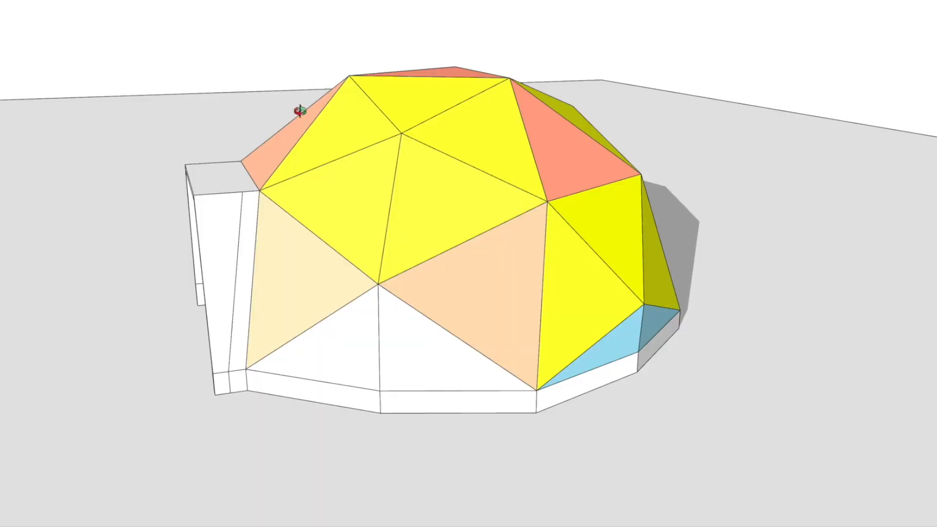
pyautogui.moveTo(926, 203)
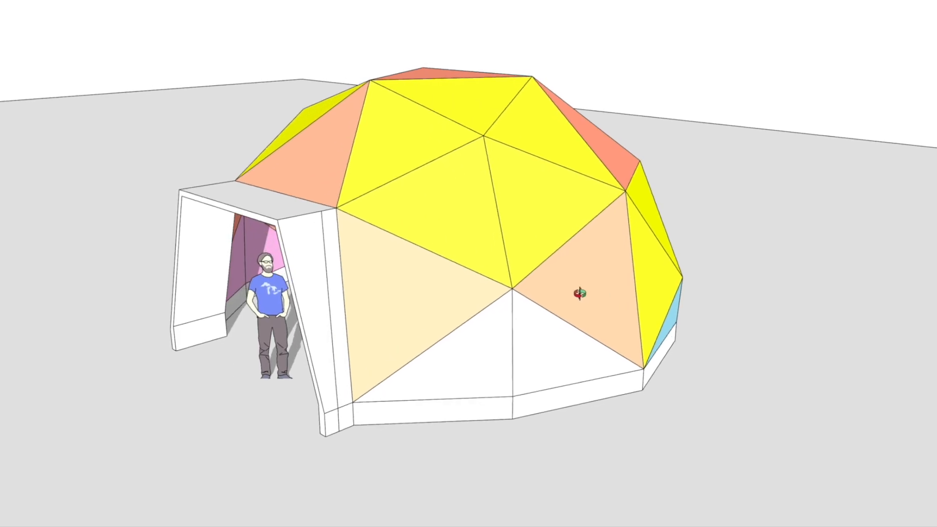
pyautogui.moveTo(324, 353)
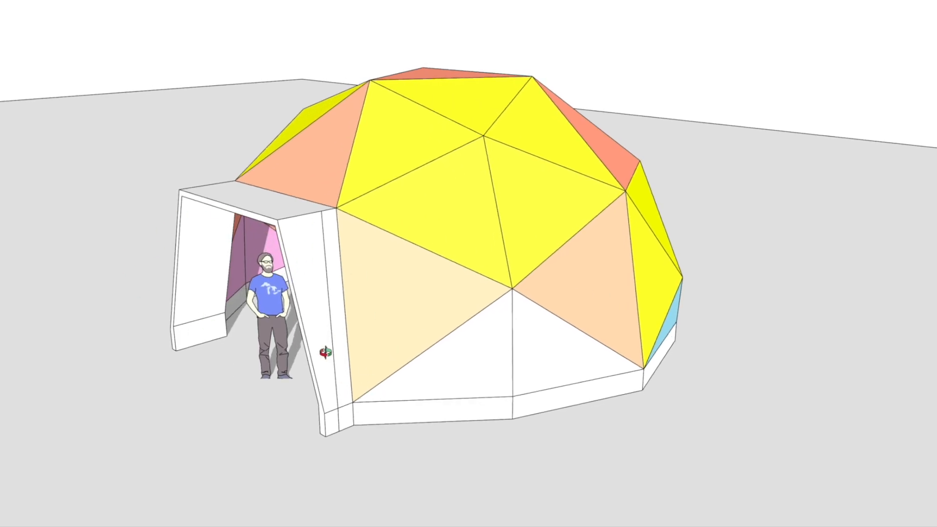